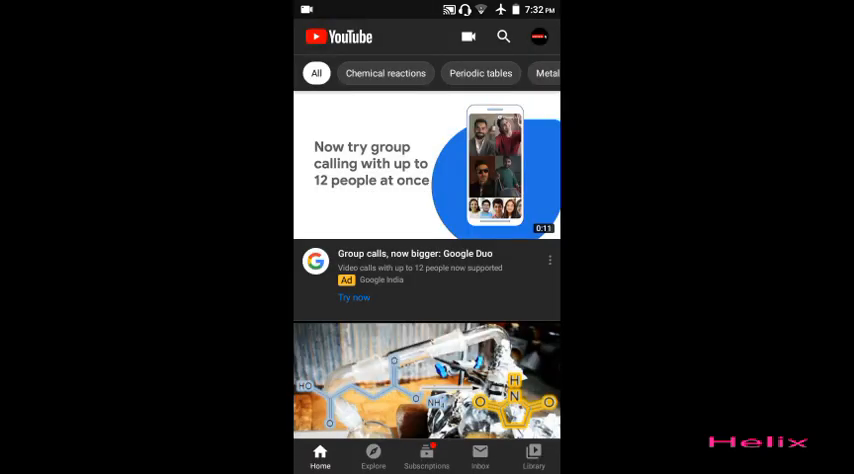
- Leave YouTube for the Android home screen
{"action": "key", "text": "Home"}
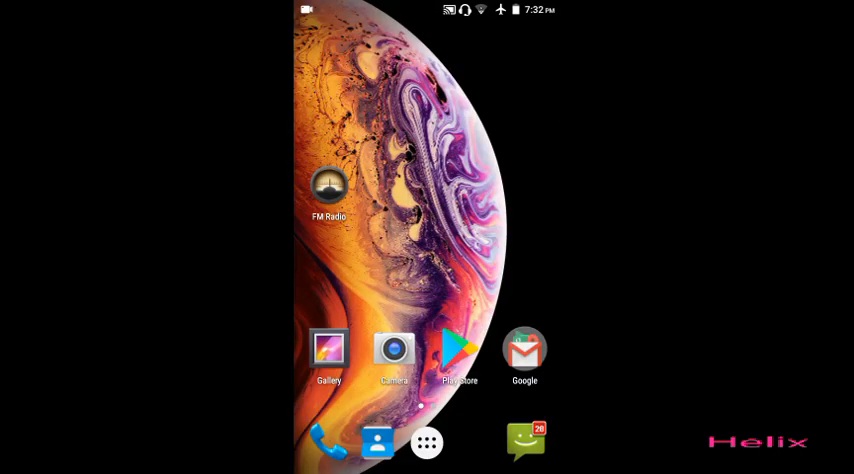
- Swipe across the home screen to launch Chrome on its Google start page
{"action": "scroll", "scroll_direction": "left", "scroll_amount": 3}
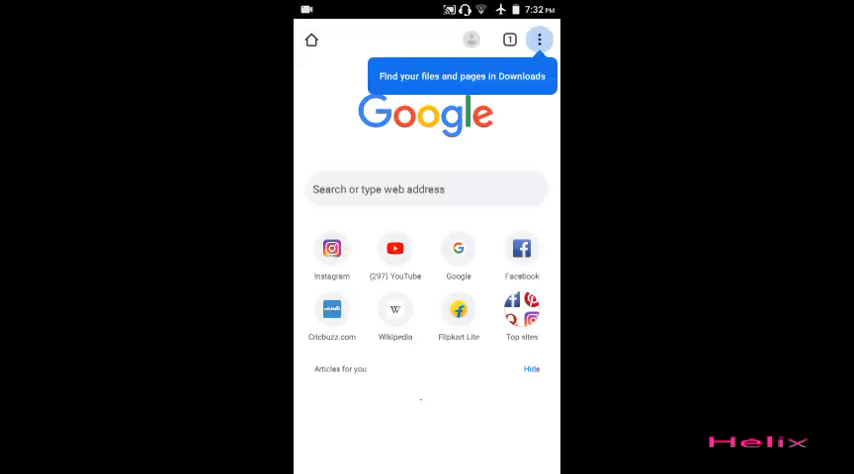
- Search Google for 'how to get better internet speed' using the suggestion list
{"action": "left_click", "coordinate": [539, 40]}
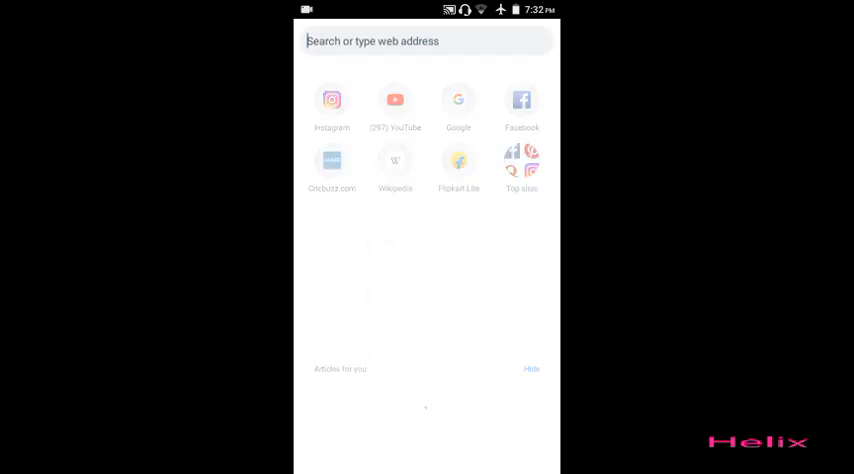
{"action": "left_click", "coordinate": [426, 41]}
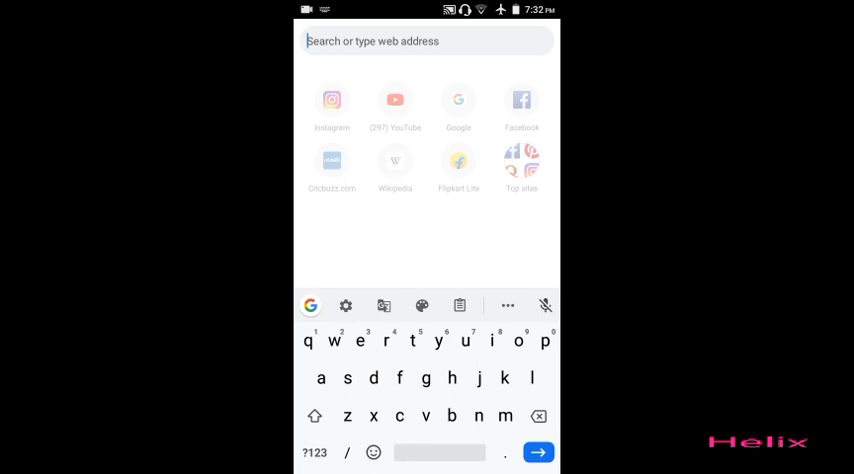
{"action": "type", "text": "how to use fl studio android"}
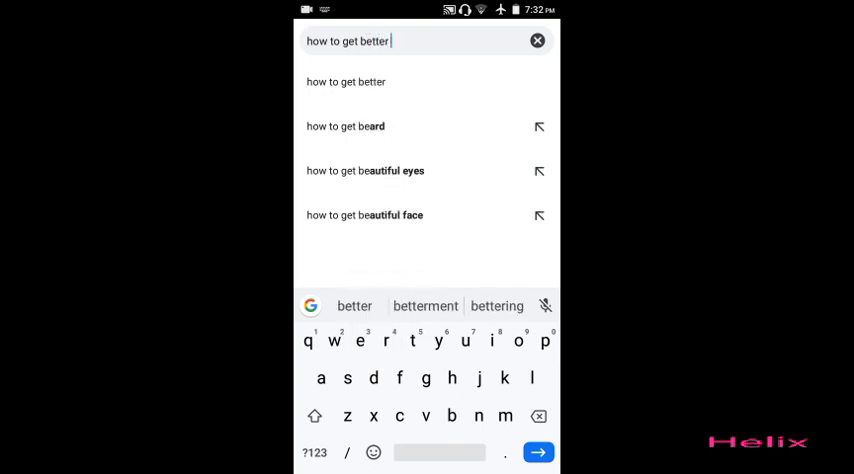
{"action": "type", "text": "in"}
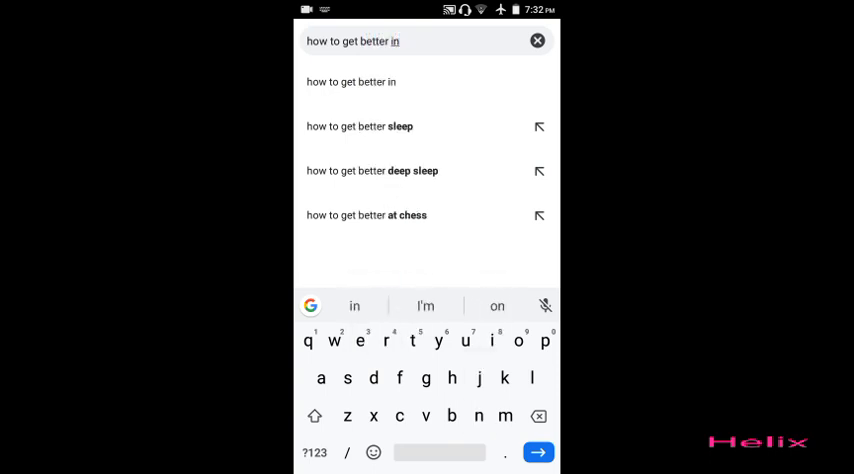
{"action": "type", "text": "ter"}
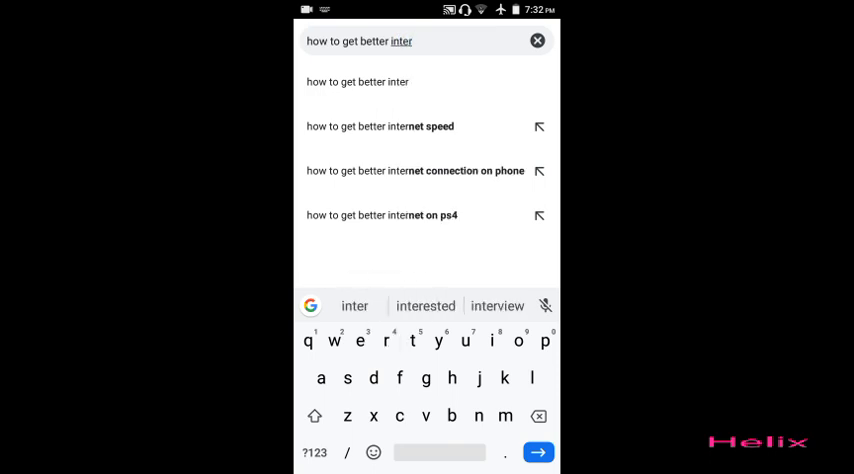
{"action": "left_click", "coordinate": [538, 452]}
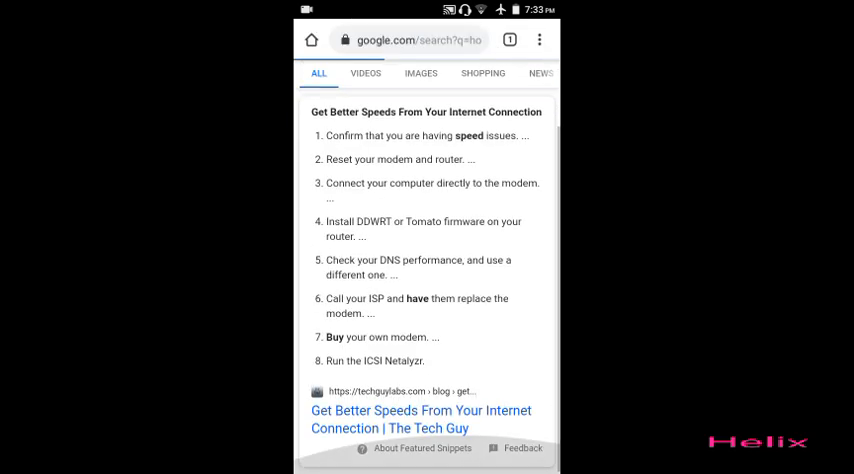
- Scroll through the internet-speed results, then close the results tab
{"action": "scroll", "scroll_direction": "down", "scroll_amount": 3}
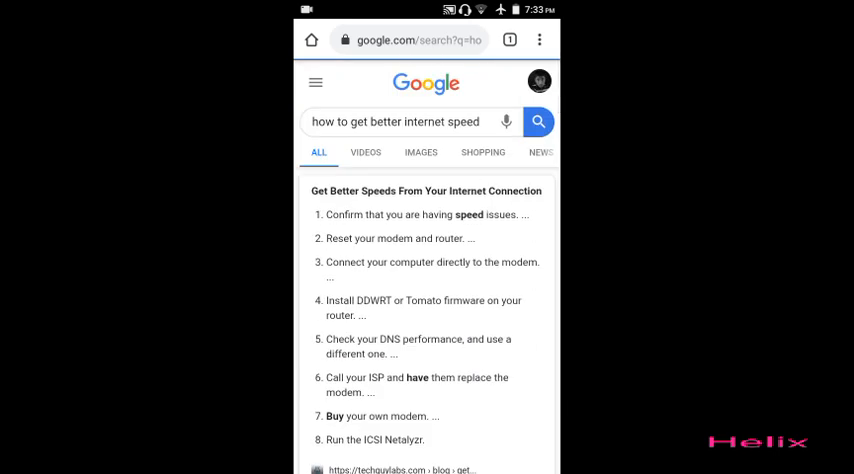
{"action": "left_click", "coordinate": [509, 40]}
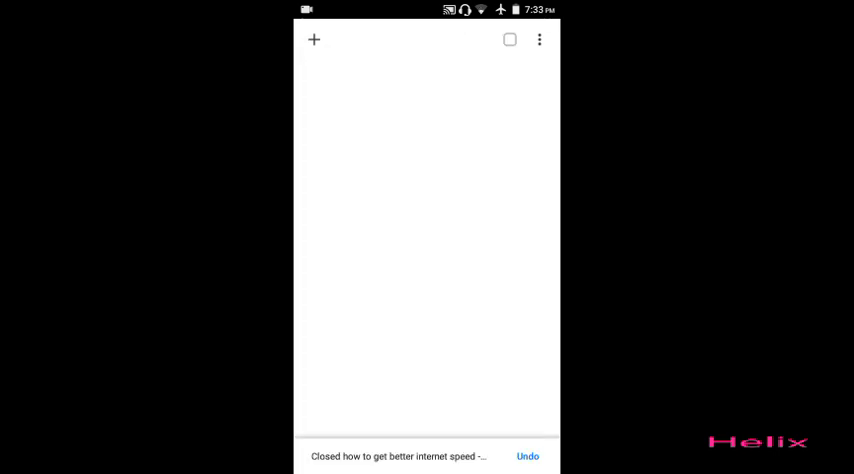